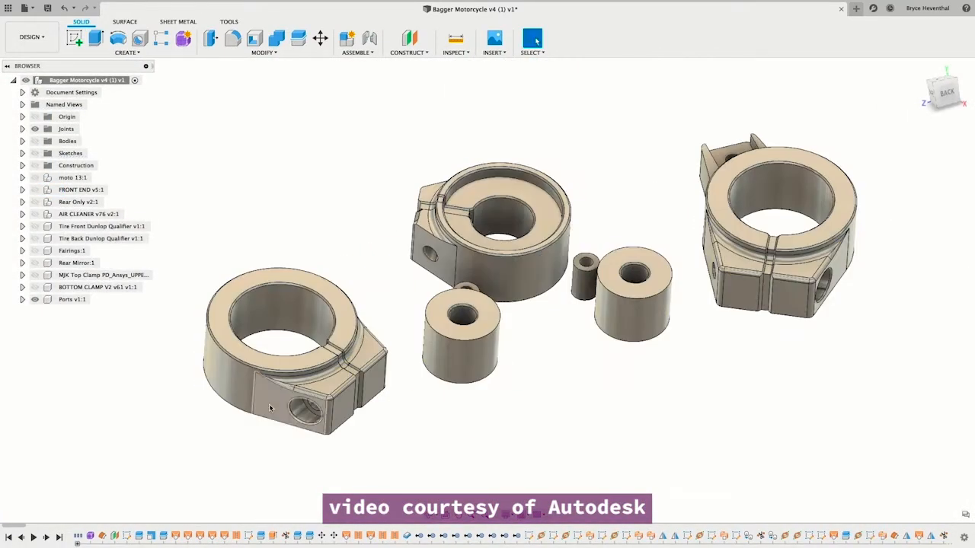
Switch to the Generative Design workspace and keep the seven clamp and spacer bodies as preserved geometry
{"action": "left_click", "coordinate": [33, 36]}
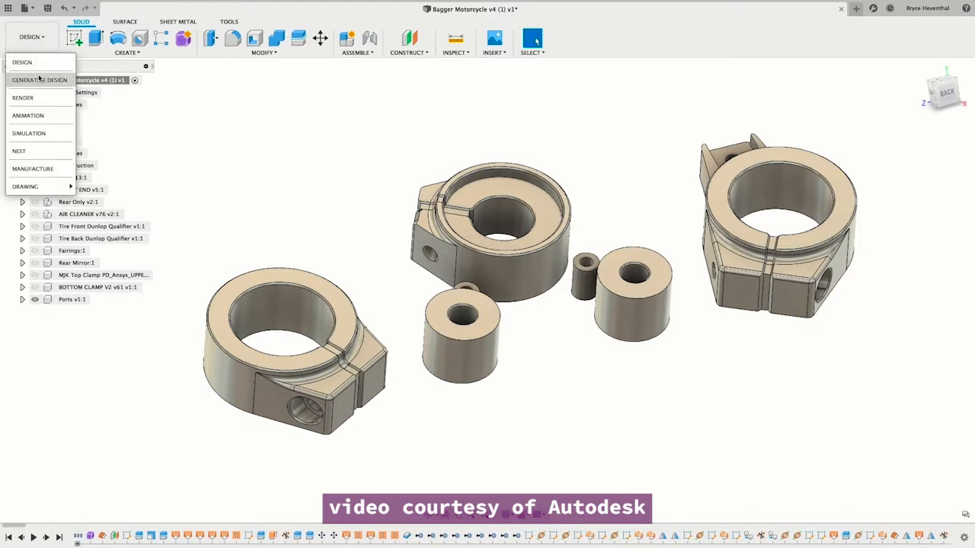
{"action": "left_click", "coordinate": [48, 79]}
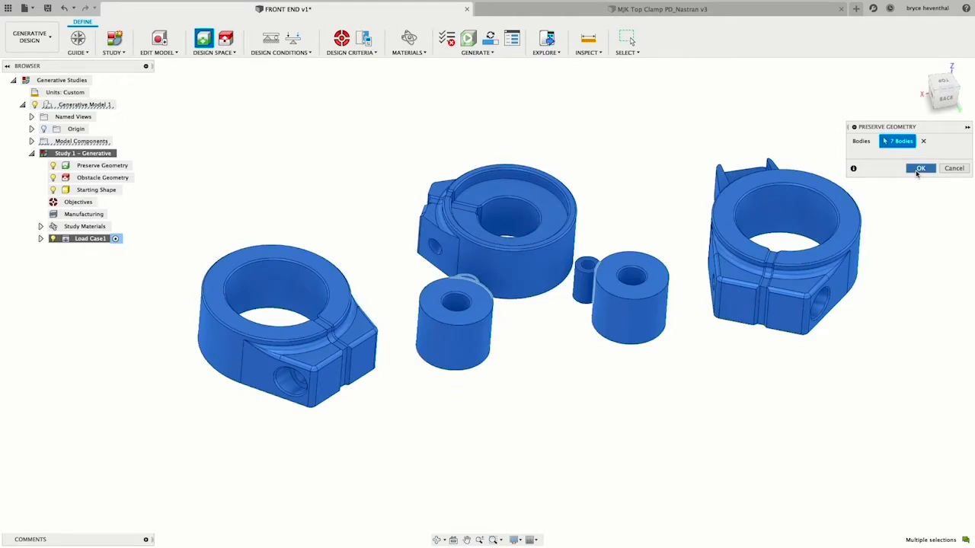
{"action": "left_click", "coordinate": [921, 168]}
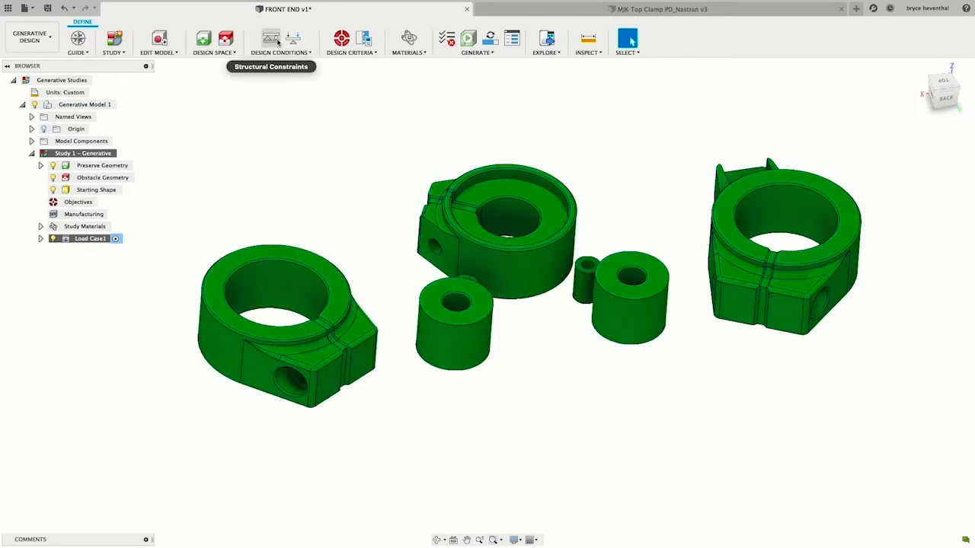
{"action": "left_click", "coordinate": [270, 38]}
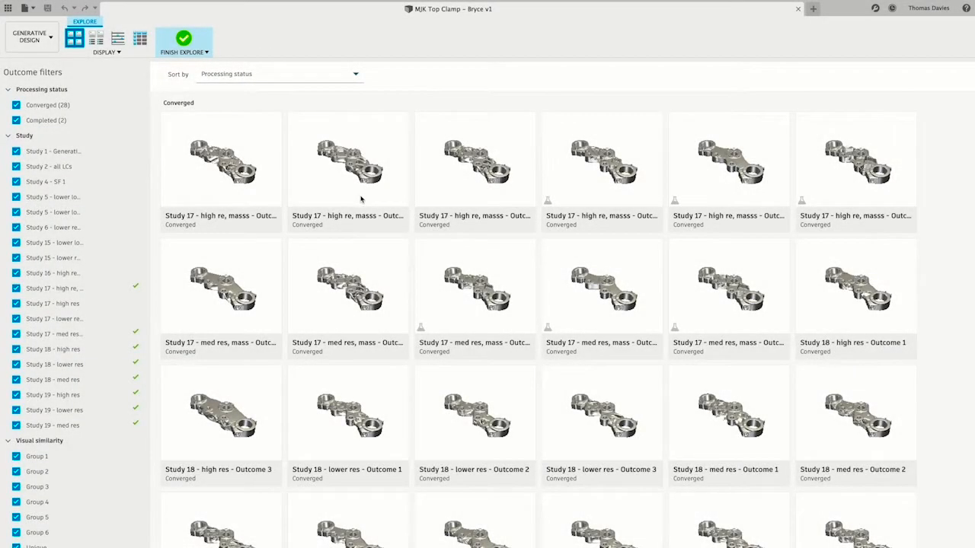
Sort the explored clamp outcomes by Visual similarity and scroll through Groups 1–6
{"action": "left_click", "coordinate": [279, 74]}
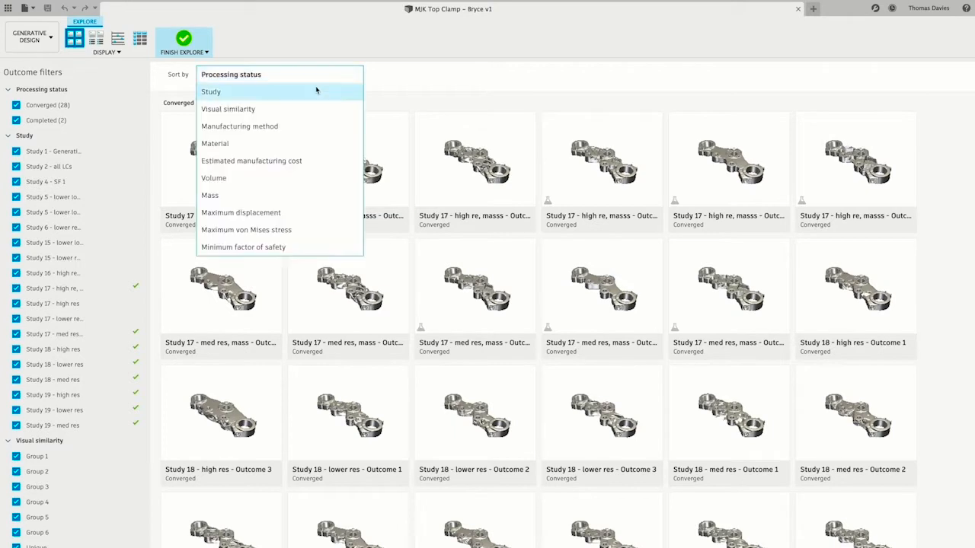
{"action": "left_click", "coordinate": [228, 109]}
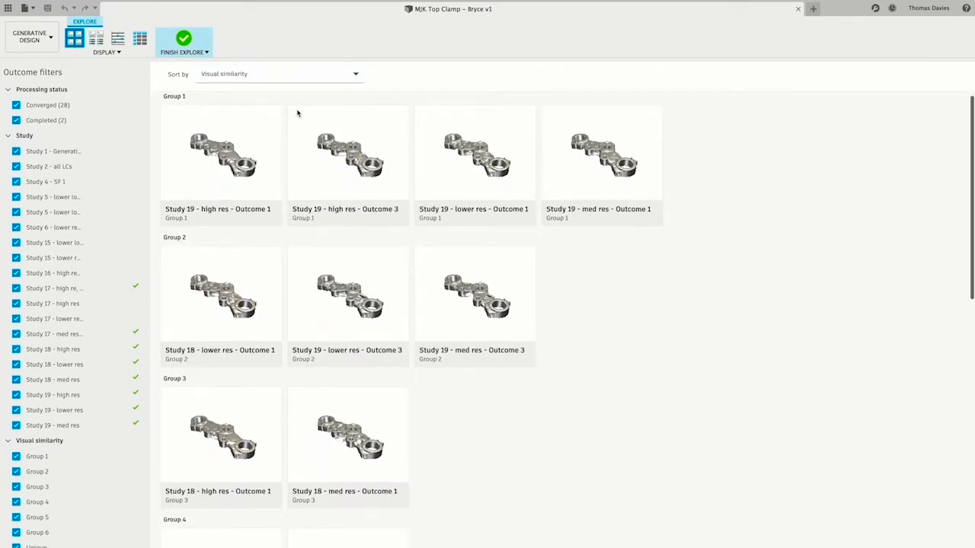
{"action": "scroll", "scroll_direction": "down", "scroll_amount": 3}
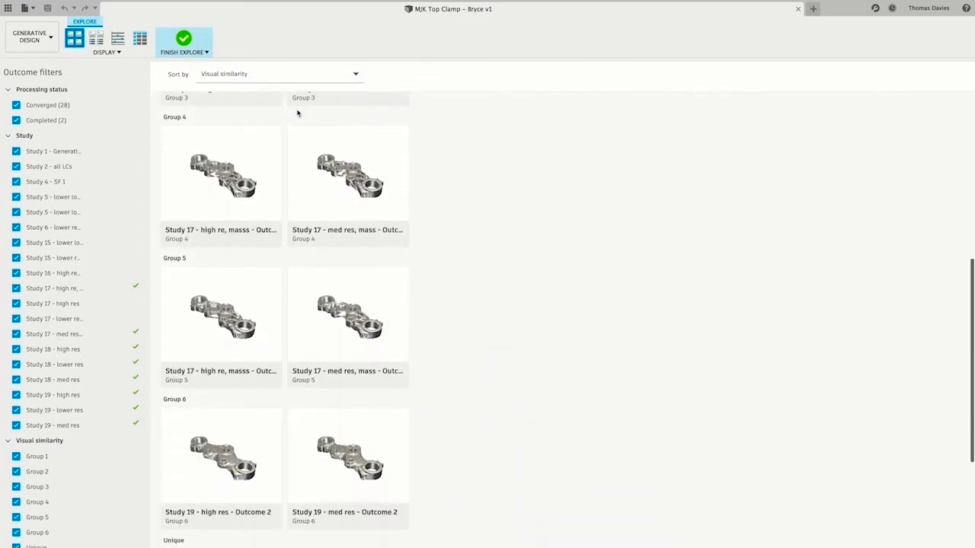
{"action": "scroll", "scroll_direction": "down", "scroll_amount": 3}
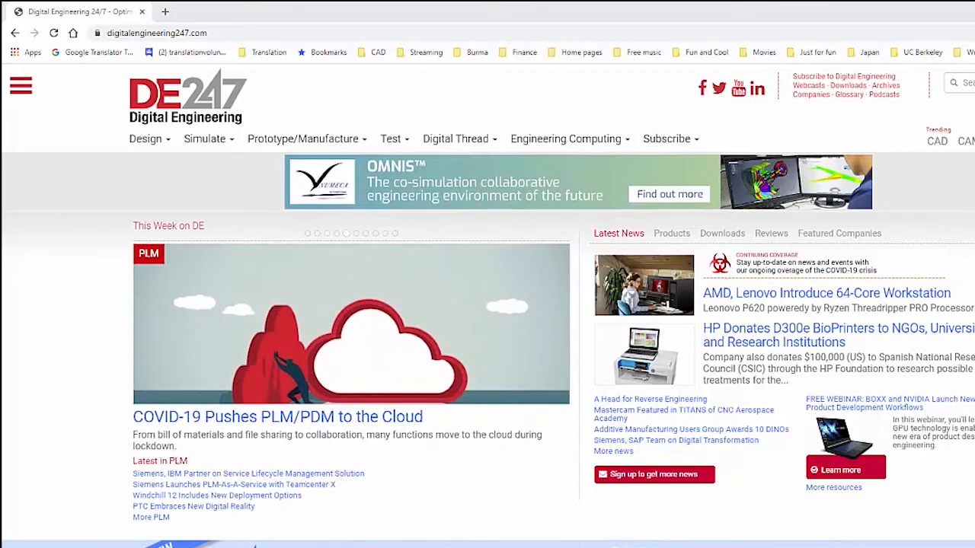
Open Digital Engineering's Twitter profile from digitalengineering247.com and scroll through its tweets
{"action": "left_click", "coordinate": [718, 88]}
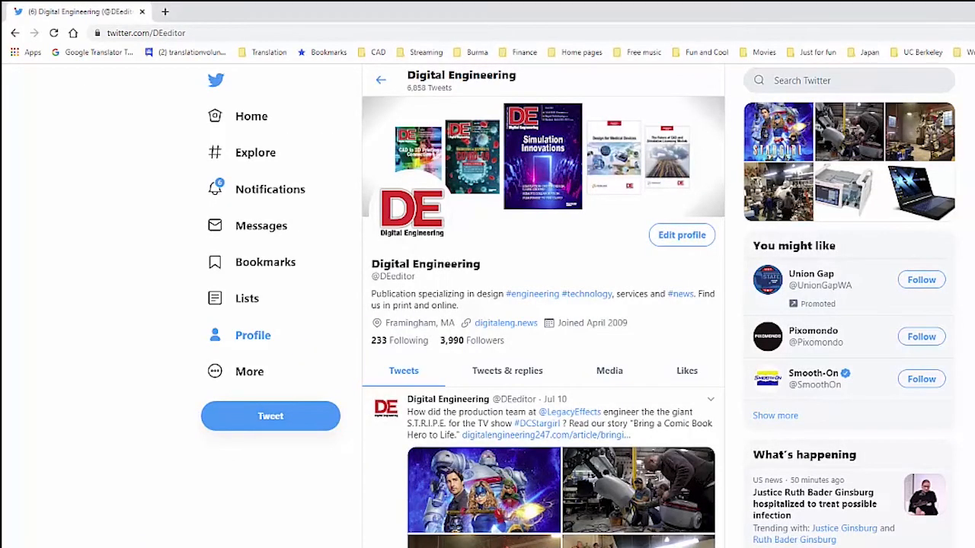
{"action": "scroll", "scroll_direction": "down", "scroll_amount": 3}
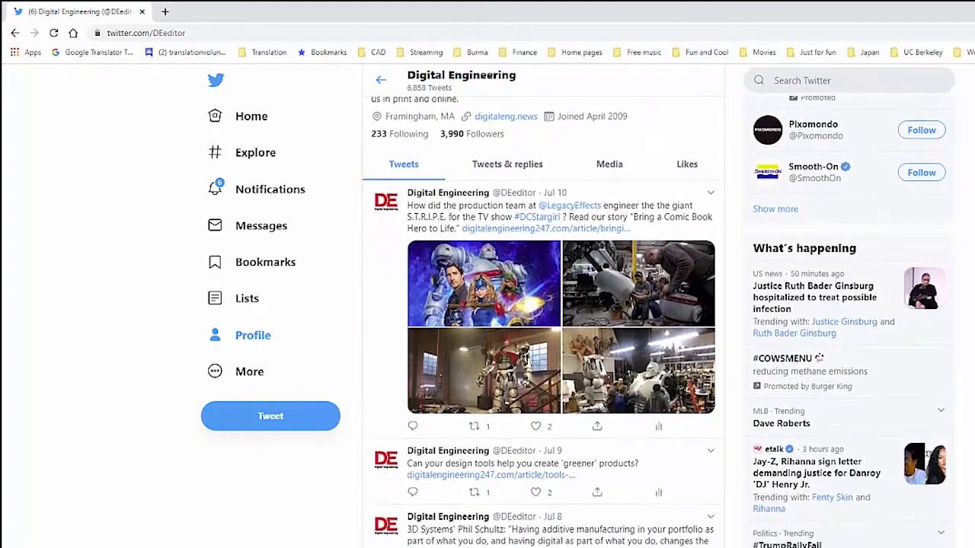
{"action": "scroll", "scroll_direction": "down", "scroll_amount": 3}
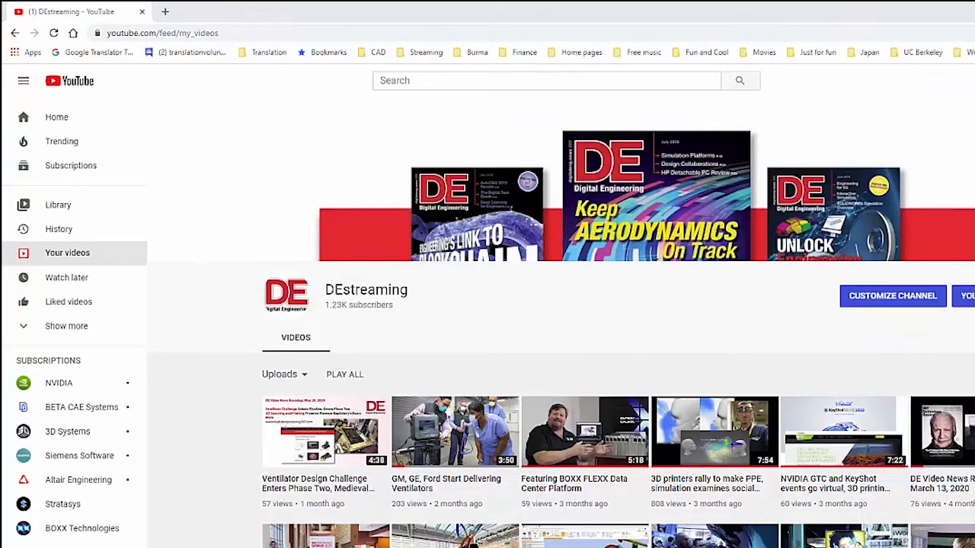
{"action": "scroll", "scroll_direction": "down", "scroll_amount": 3}
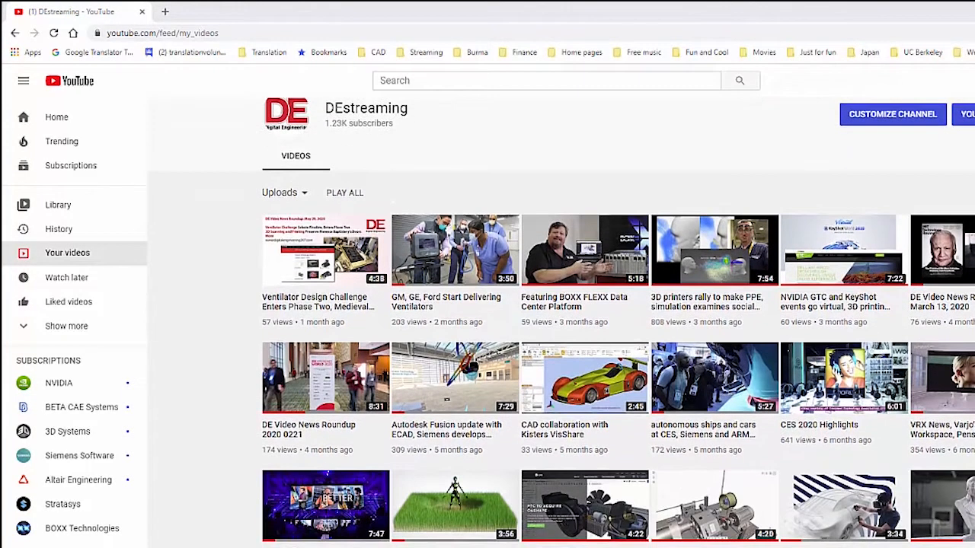